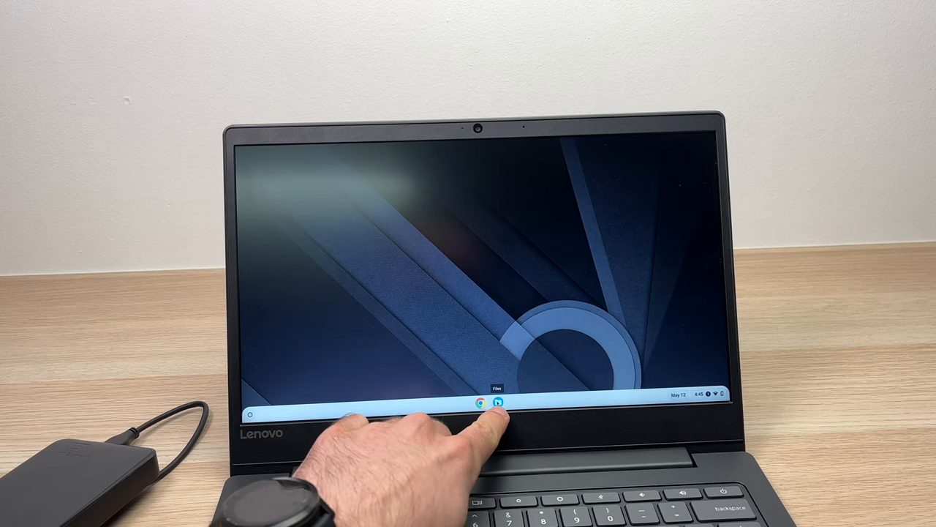
# Relaunch Files from the app list and open the WD Elements drive, showing System Volume Information
pyautogui.click(497, 402)
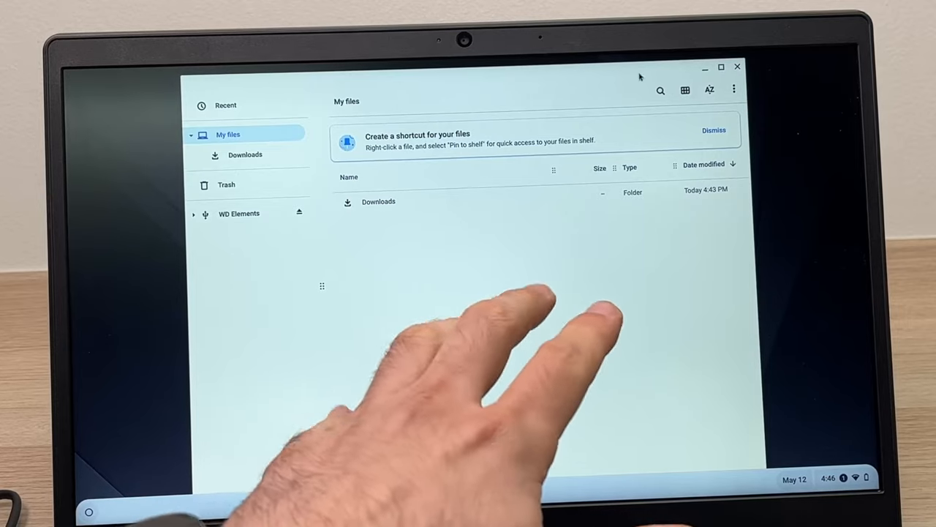
pyautogui.click(737, 67)
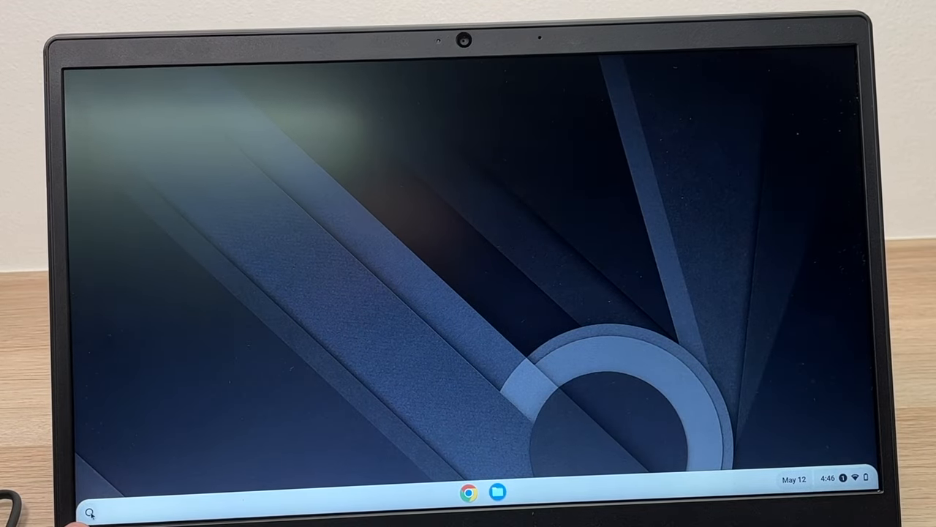
pyautogui.click(89, 511)
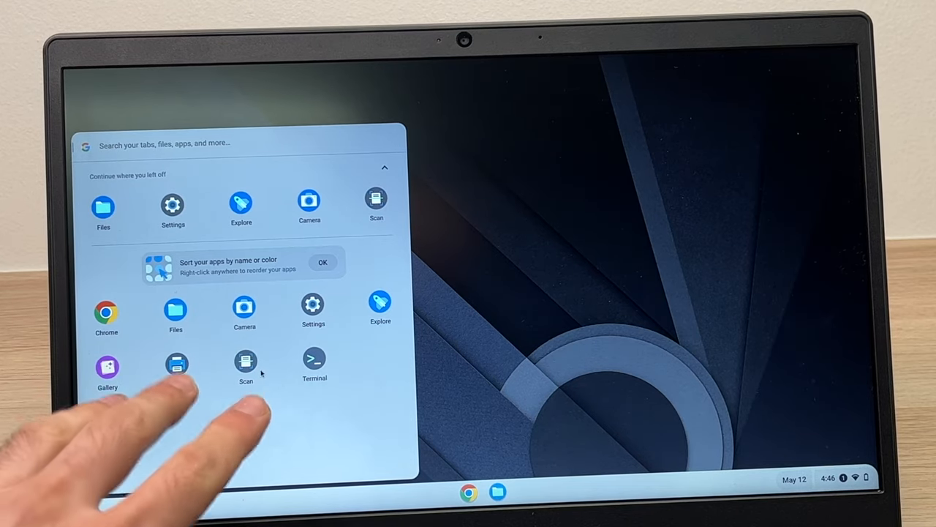
pyautogui.click(176, 310)
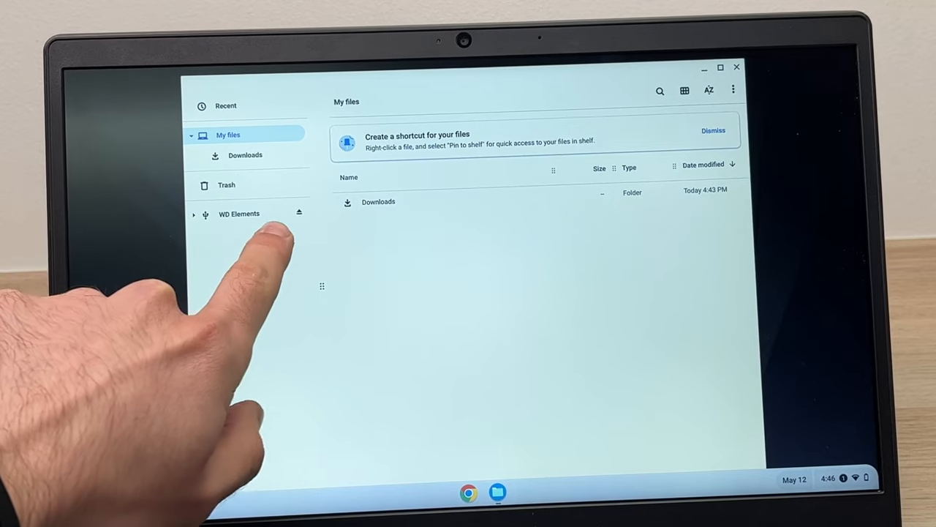
pyautogui.moveTo(234, 219)
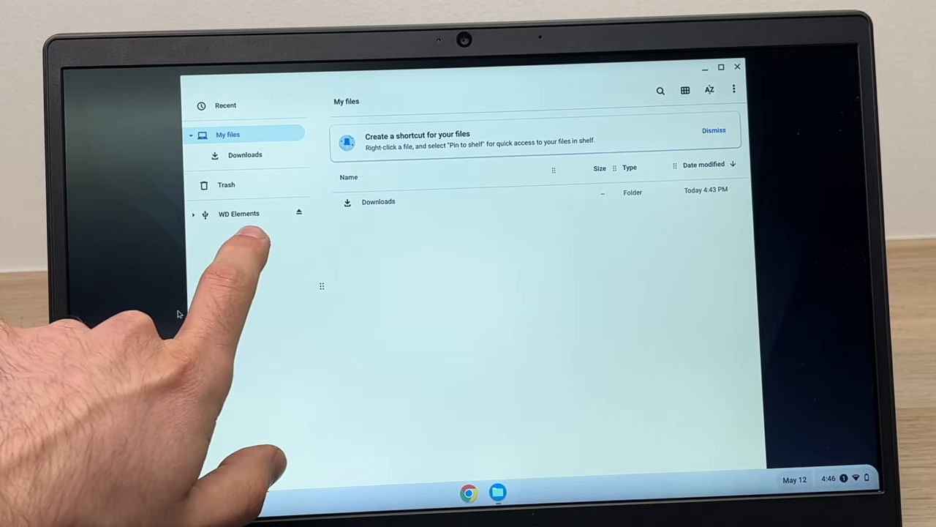
pyautogui.click(240, 212)
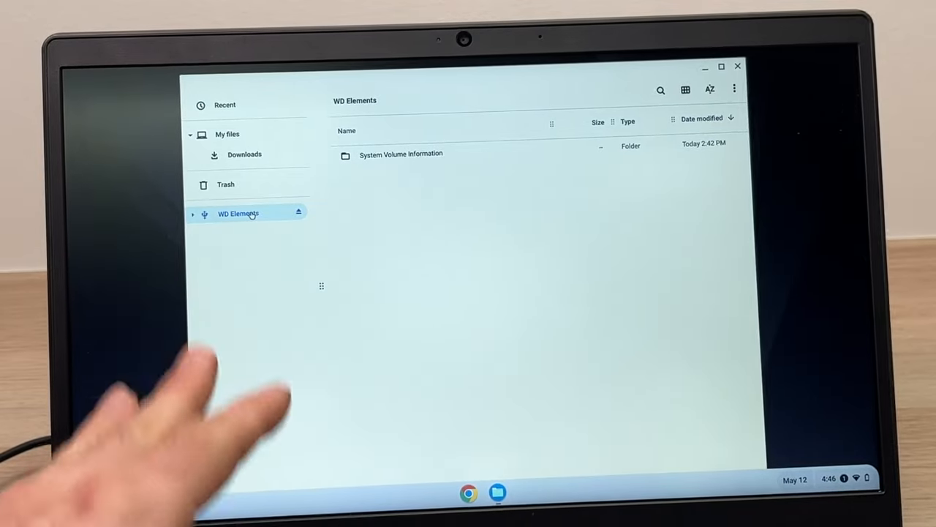
# Select WD Elements in the sidebar and bring up its context menu with Format device and Rename
pyautogui.click(245, 213)
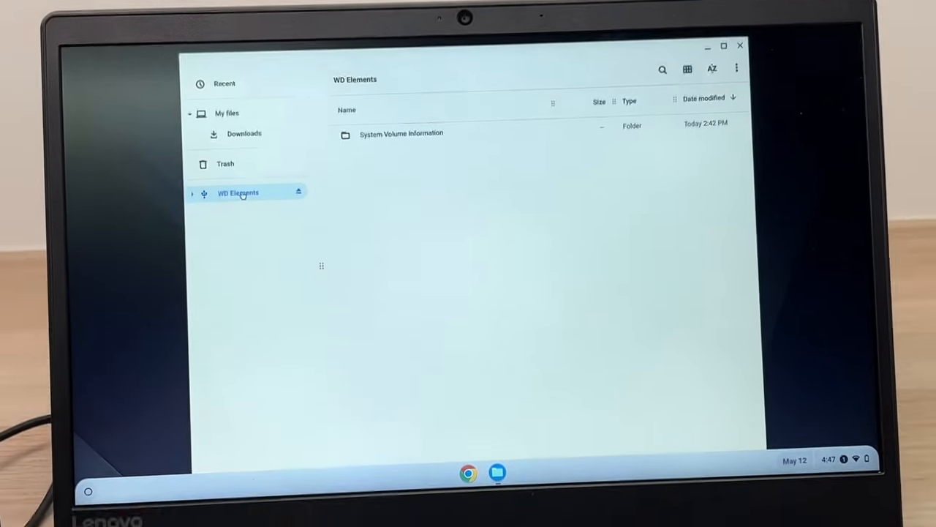
pyautogui.rightClick(238, 193)
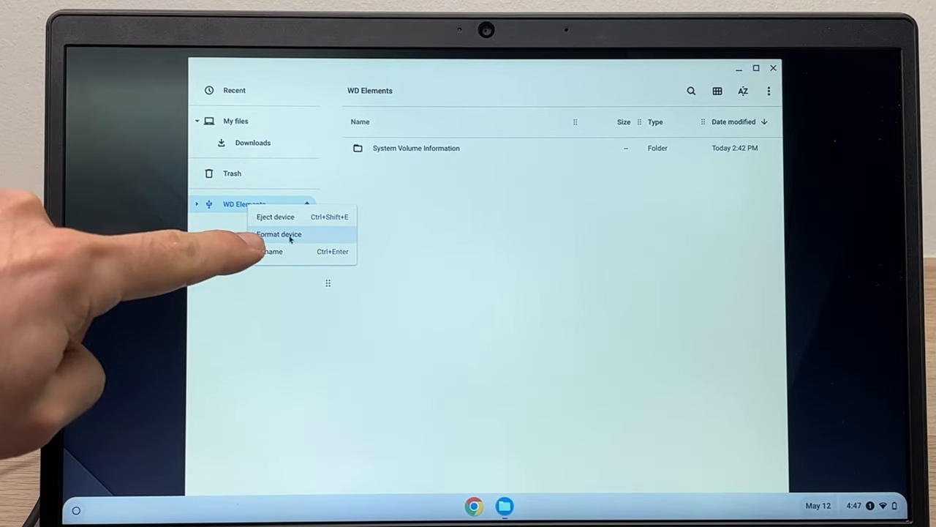
# Start Format device on WD Elements, name the drive 'backup', and show the format choices
pyautogui.click(279, 234)
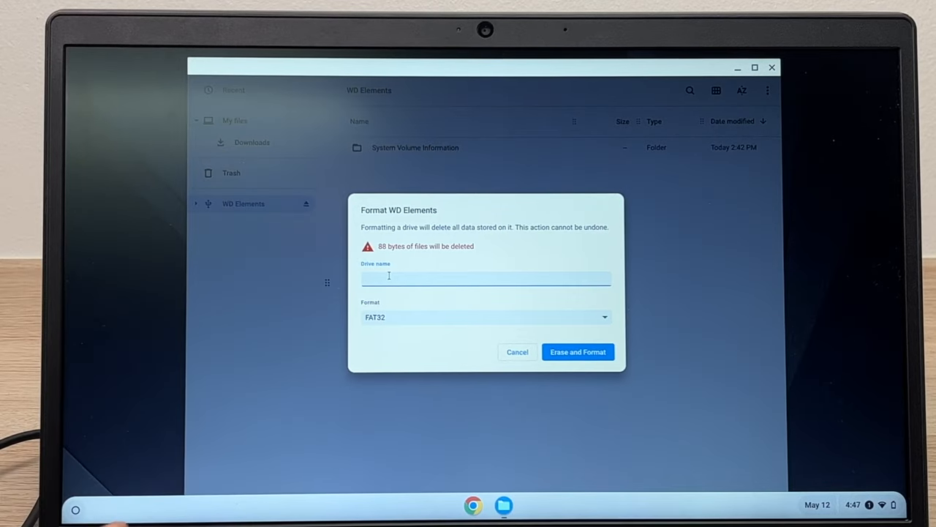
pyautogui.write('backup')
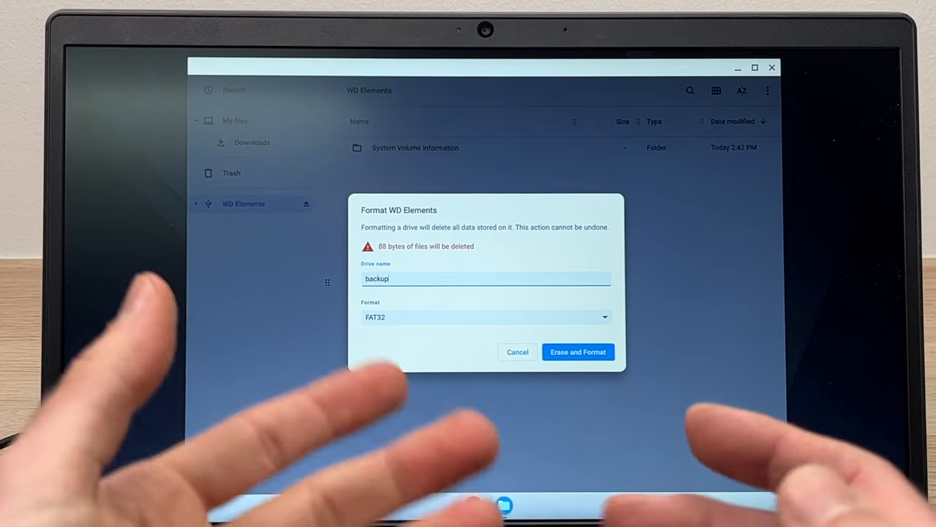
pyautogui.moveTo(413, 311)
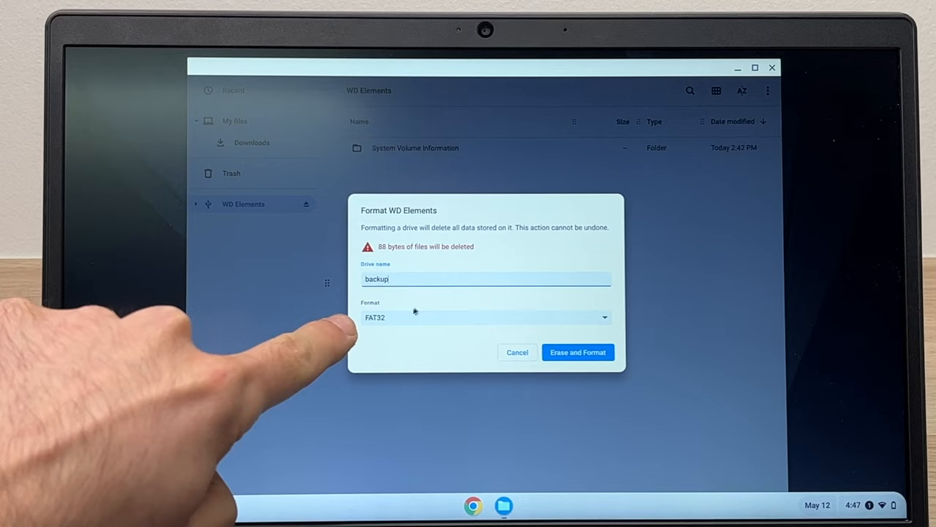
pyautogui.click(485, 317)
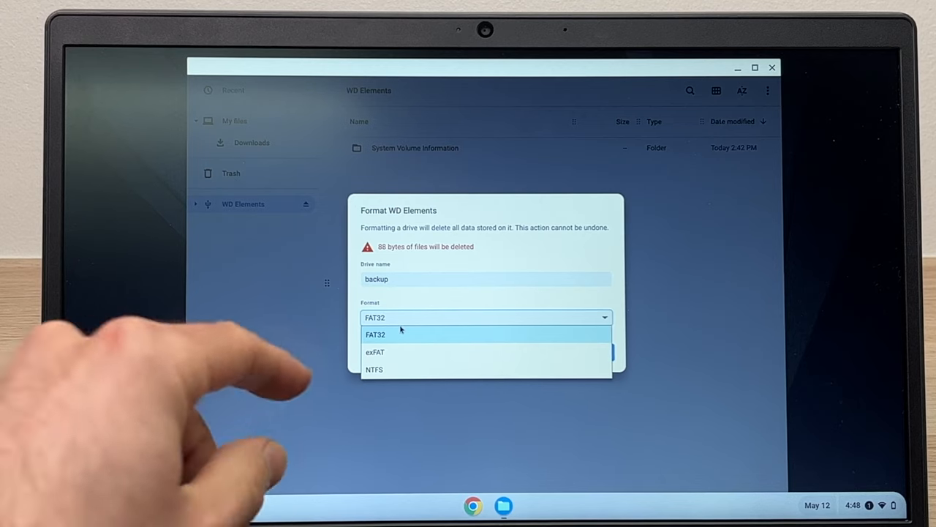
pyautogui.moveTo(375, 352)
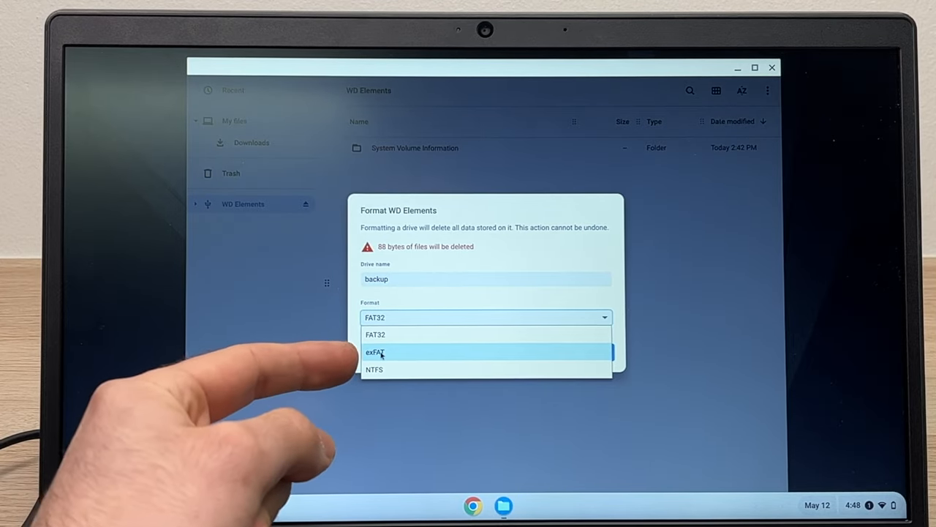
# Choose exFAT as the file system for the 'backup' drive
pyautogui.click(375, 352)
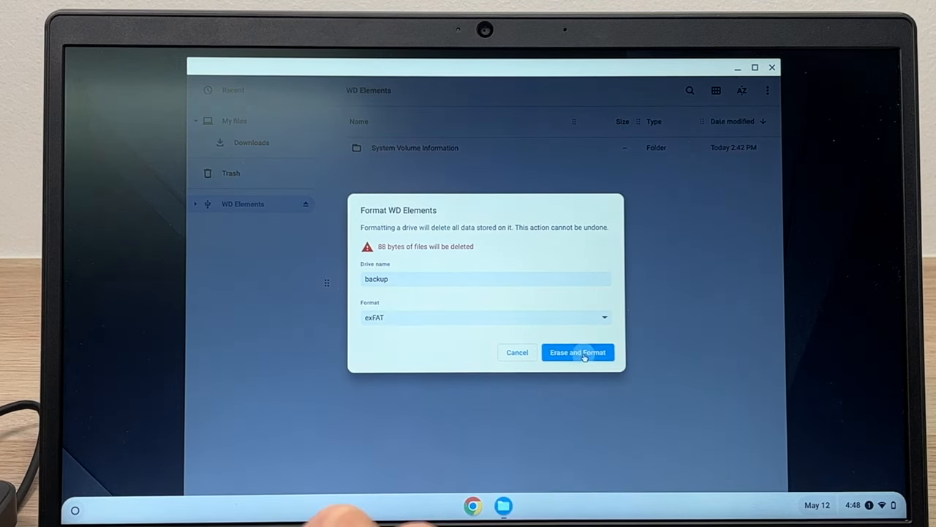
# Erase and format the drive, then open the new empty 'backup' drive
pyautogui.click(578, 352)
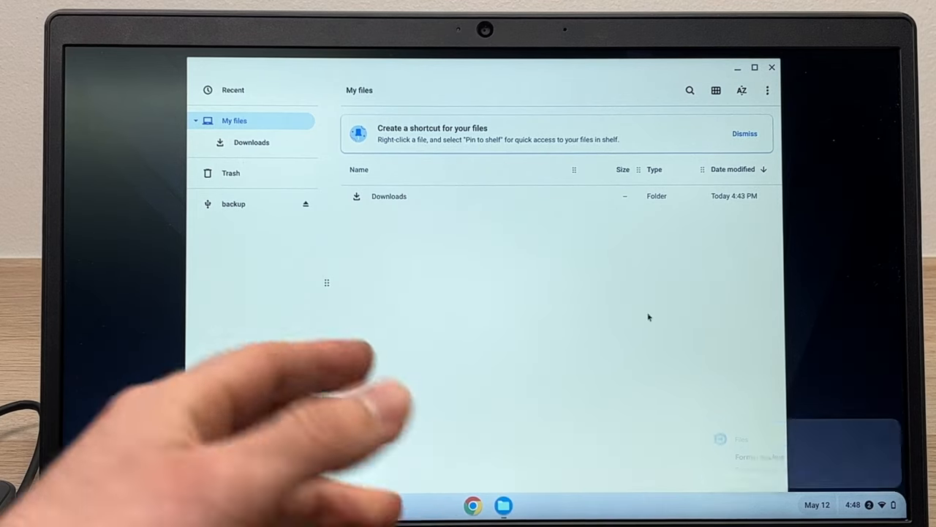
pyautogui.click(234, 203)
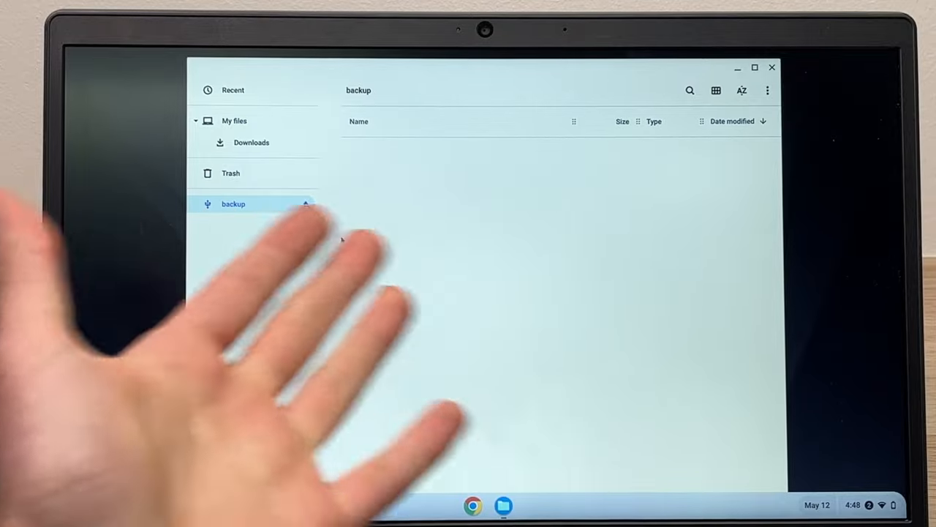